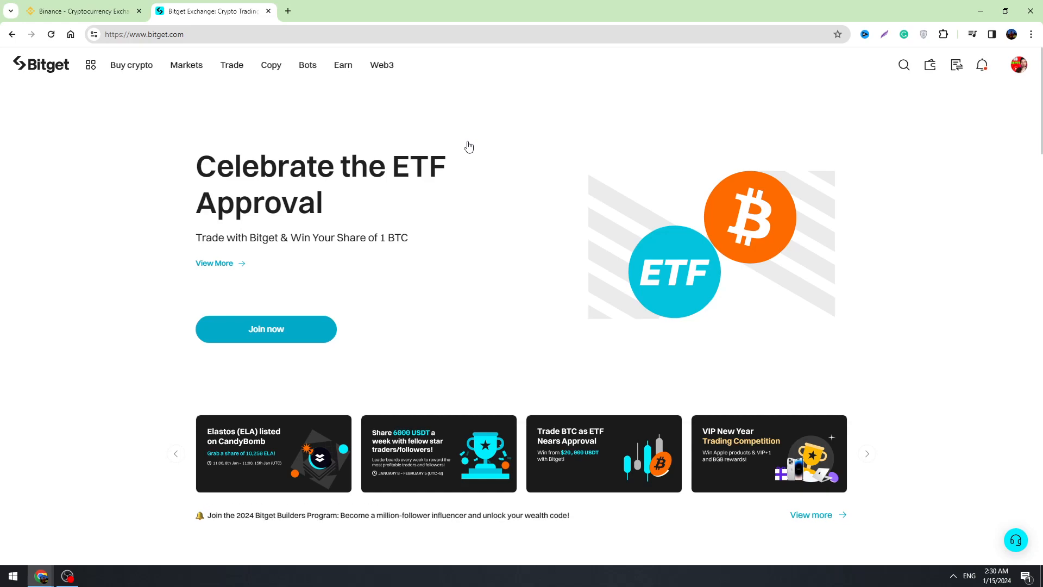
- Bring the Binance site to the front
click(342, 65)
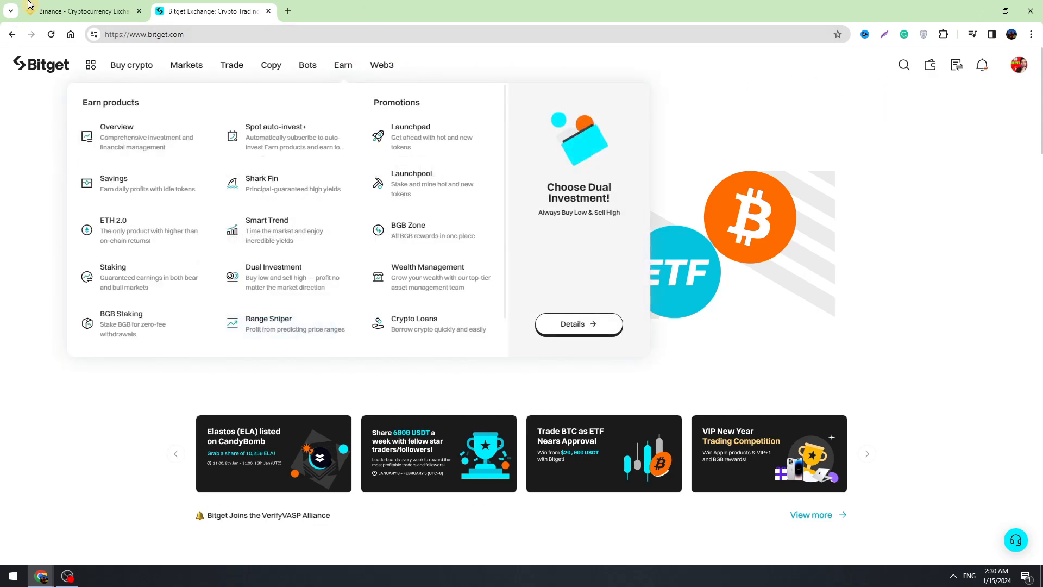
click(80, 11)
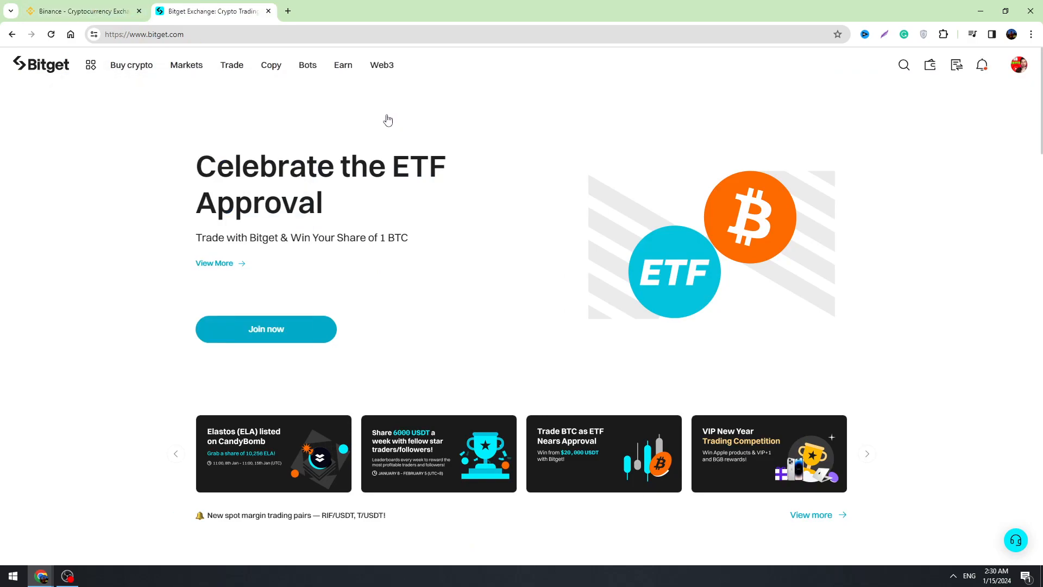
click(79, 10)
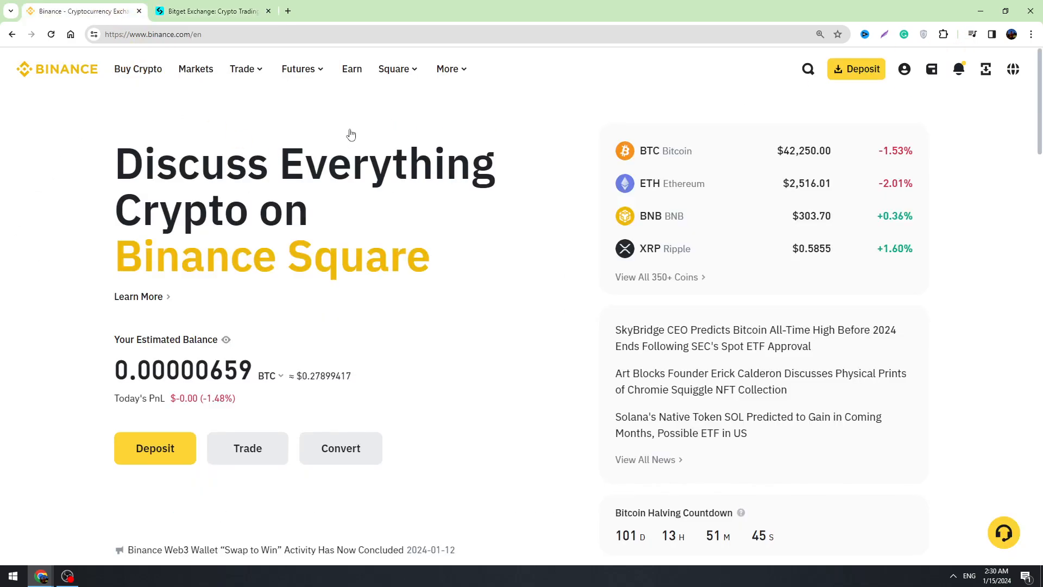
mouse_move(165, 172)
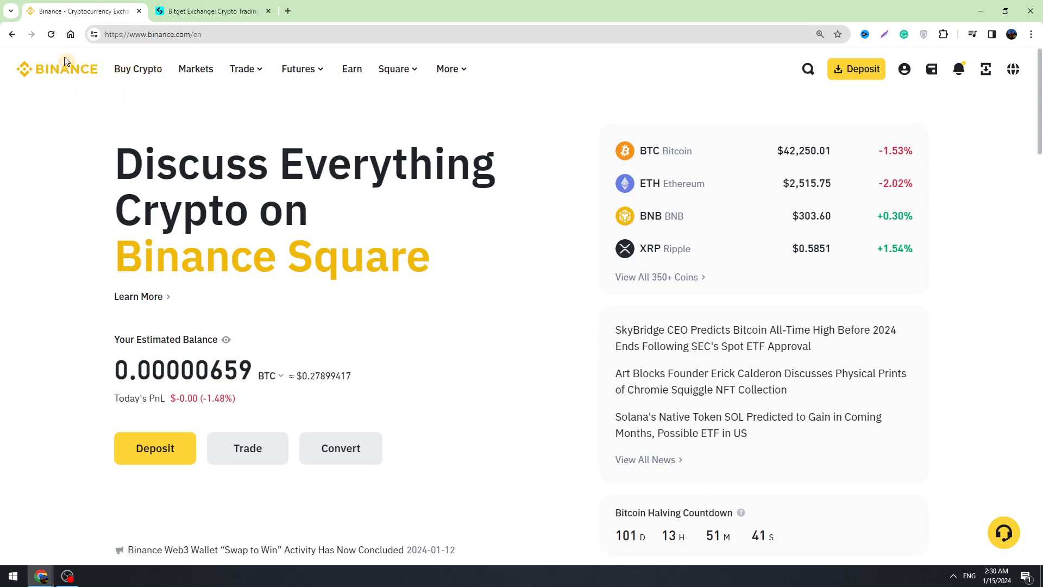
mouse_move(856, 103)
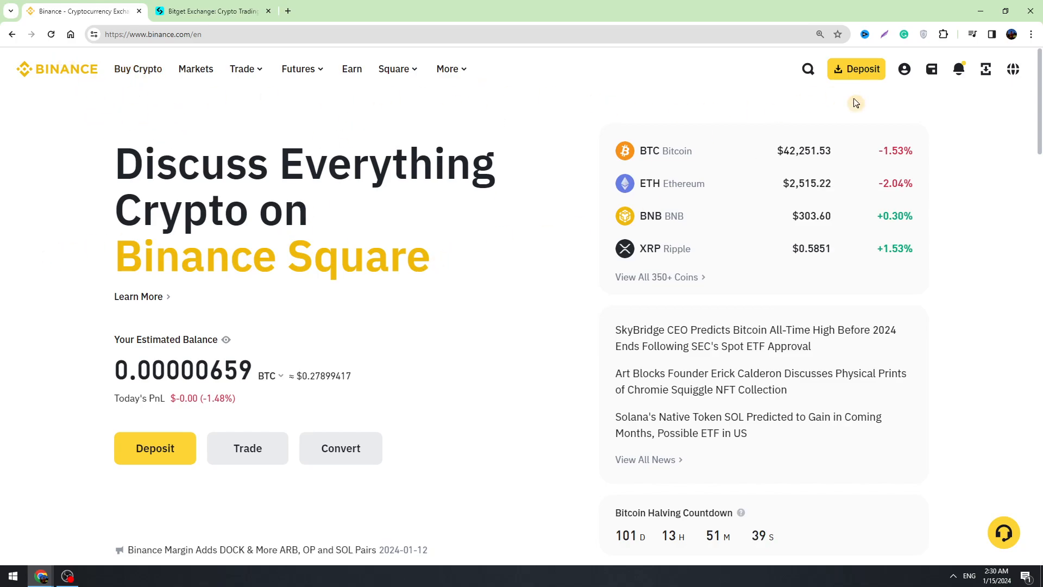
- Show the Spot wallet holdings and the extra actions for the USDT row
click(931, 70)
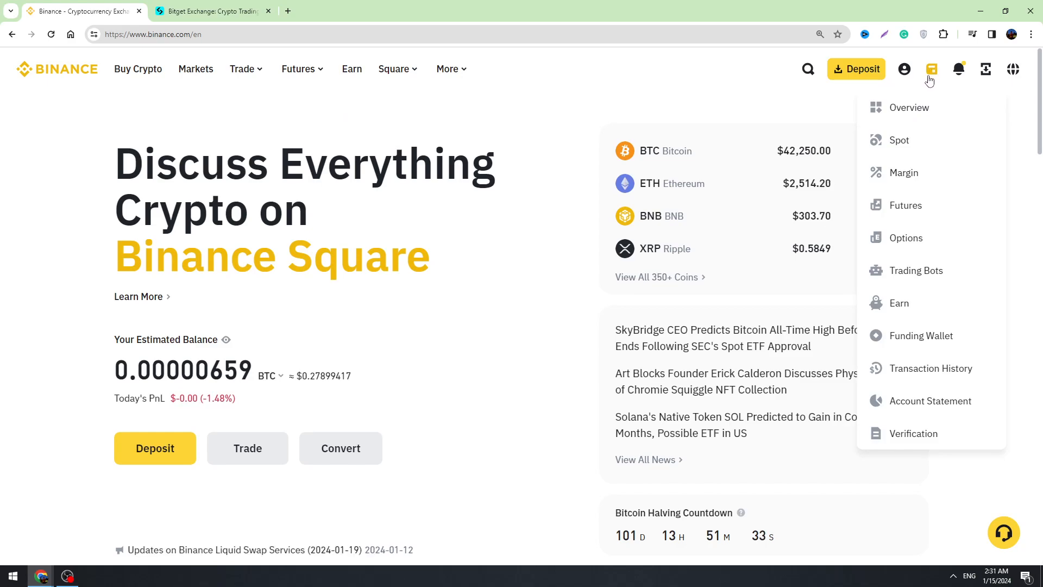
click(899, 140)
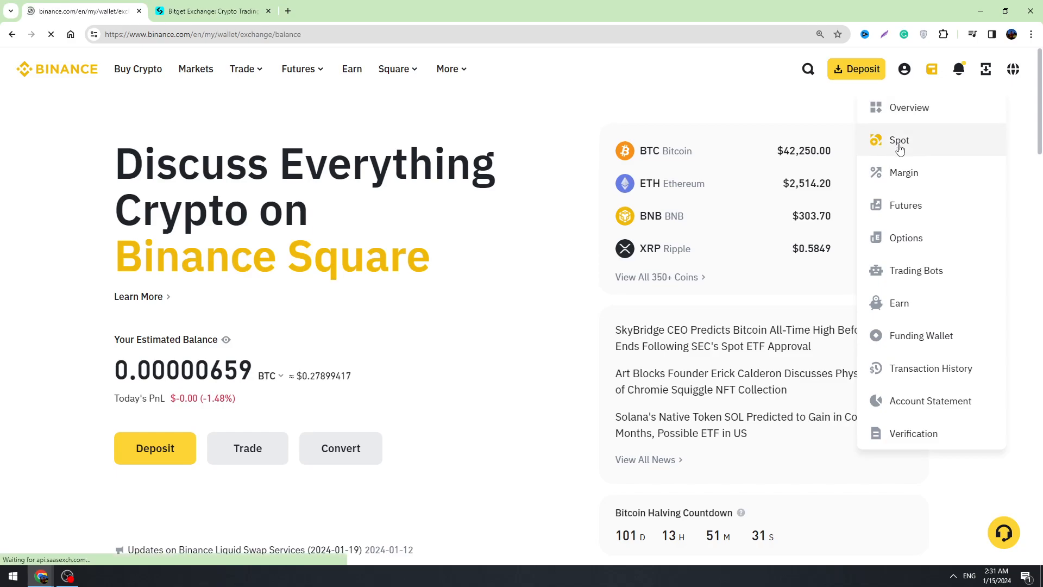
click(899, 140)
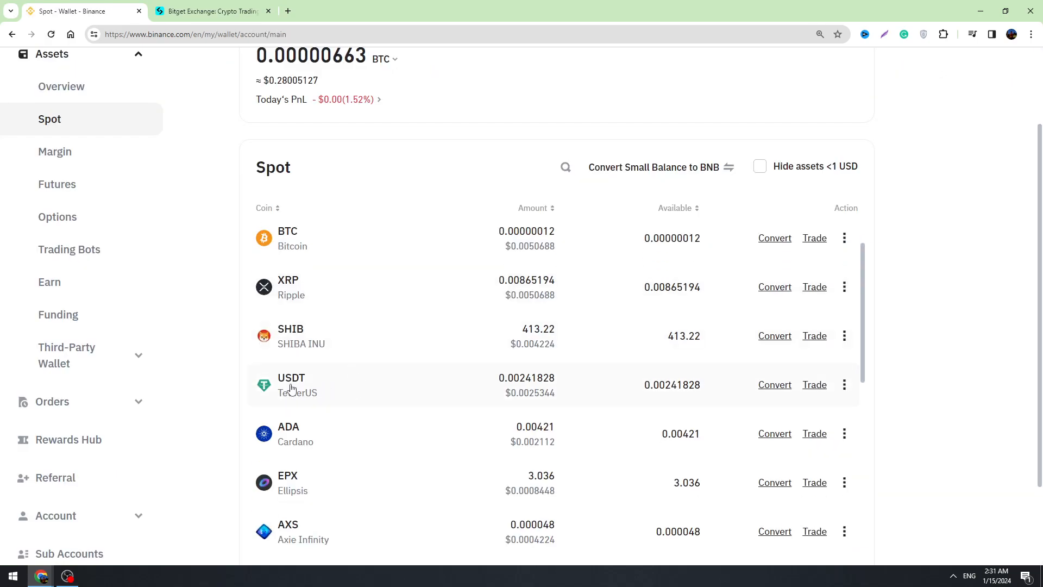
click(844, 385)
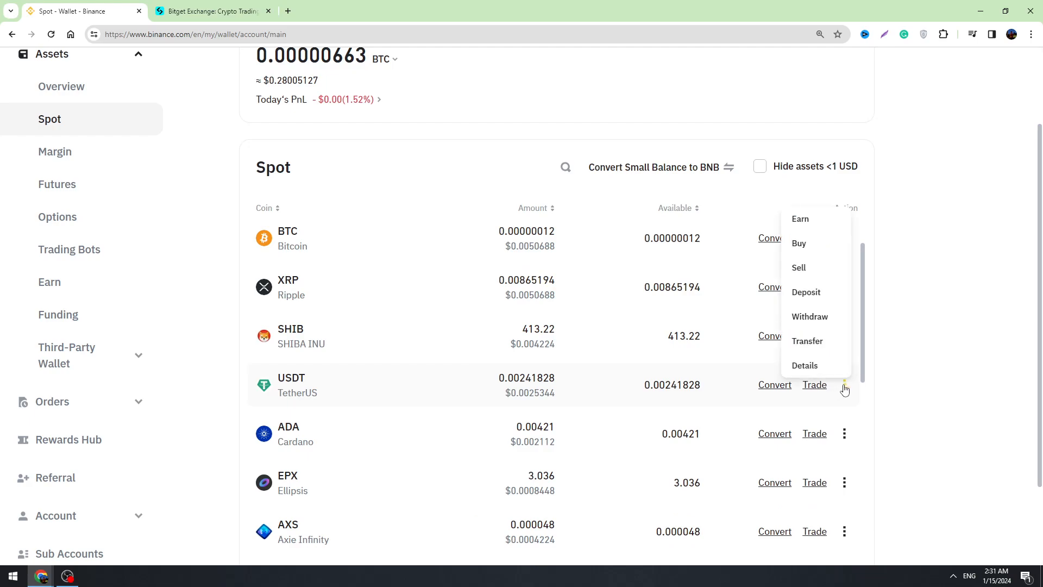
mouse_move(846, 389)
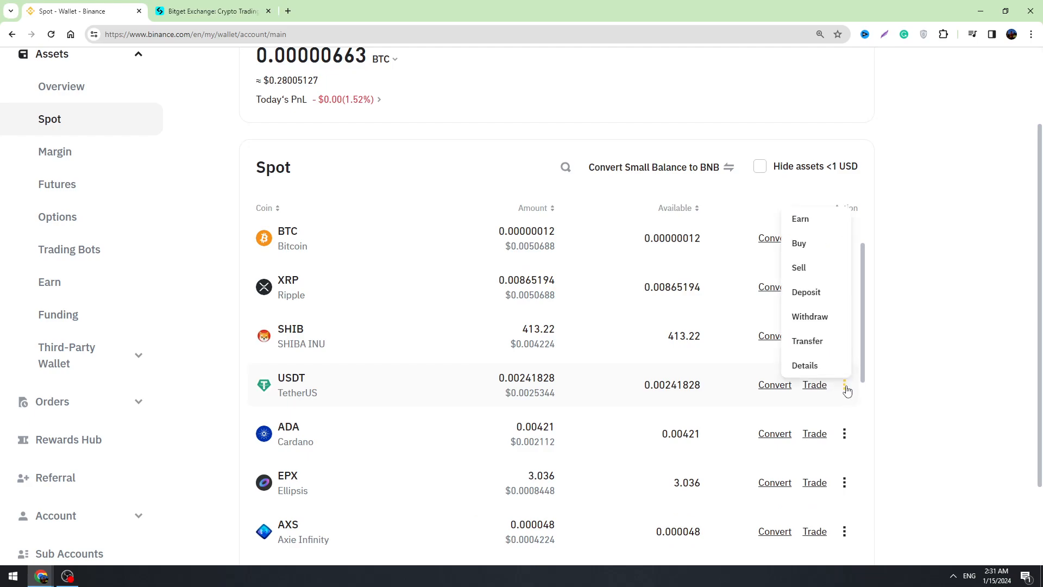
mouse_move(805, 292)
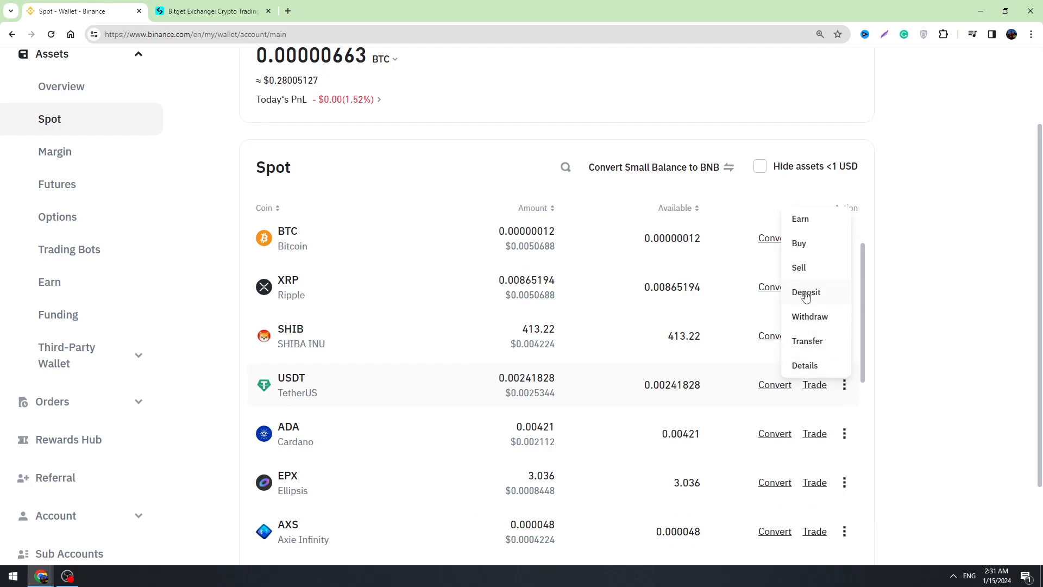
- Start a USDT deposit and reveal its TRX Tron (TRC20) network address
click(806, 292)
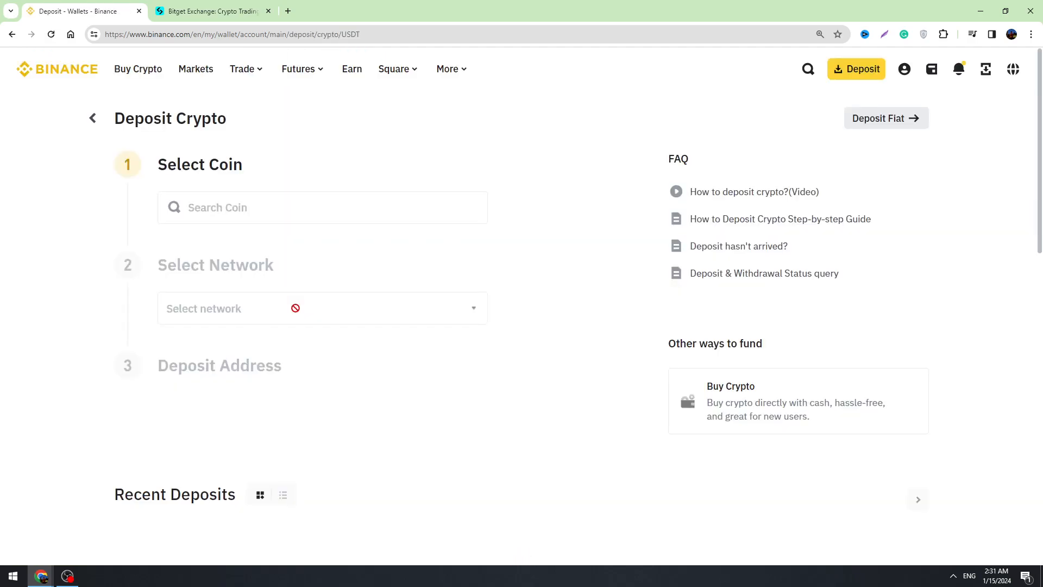
click(322, 206)
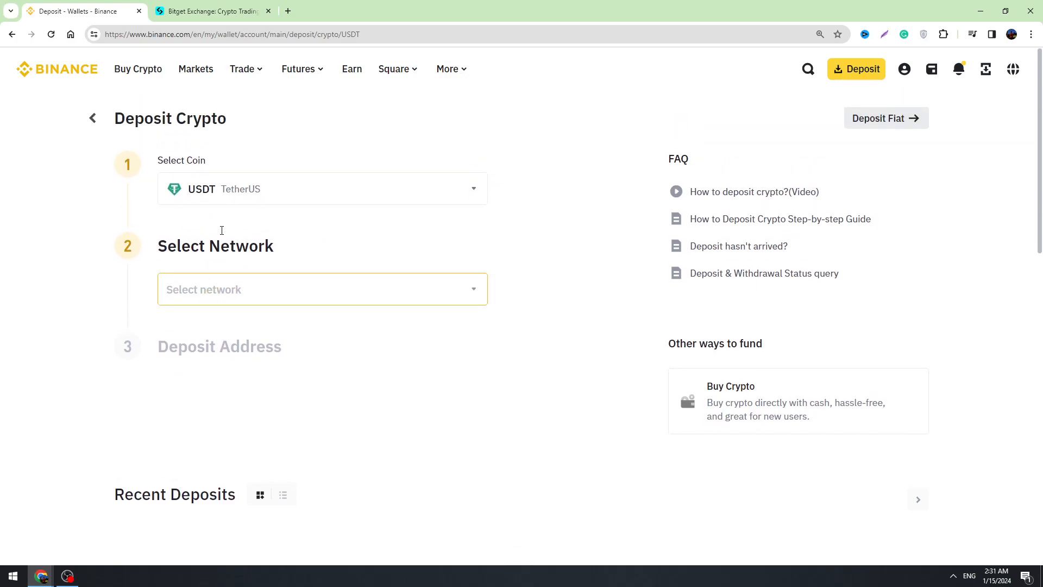
click(322, 289)
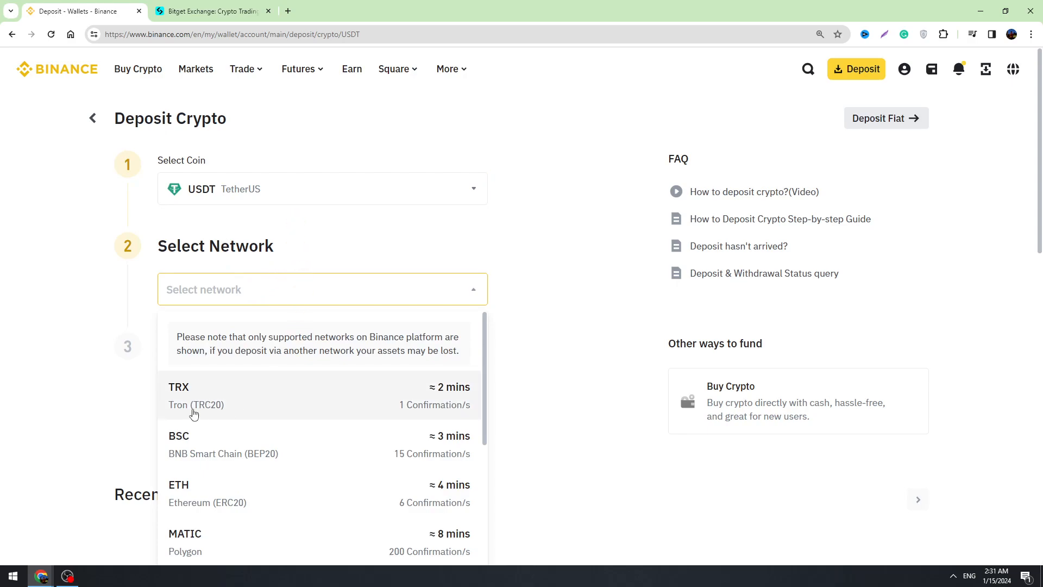
click(197, 395)
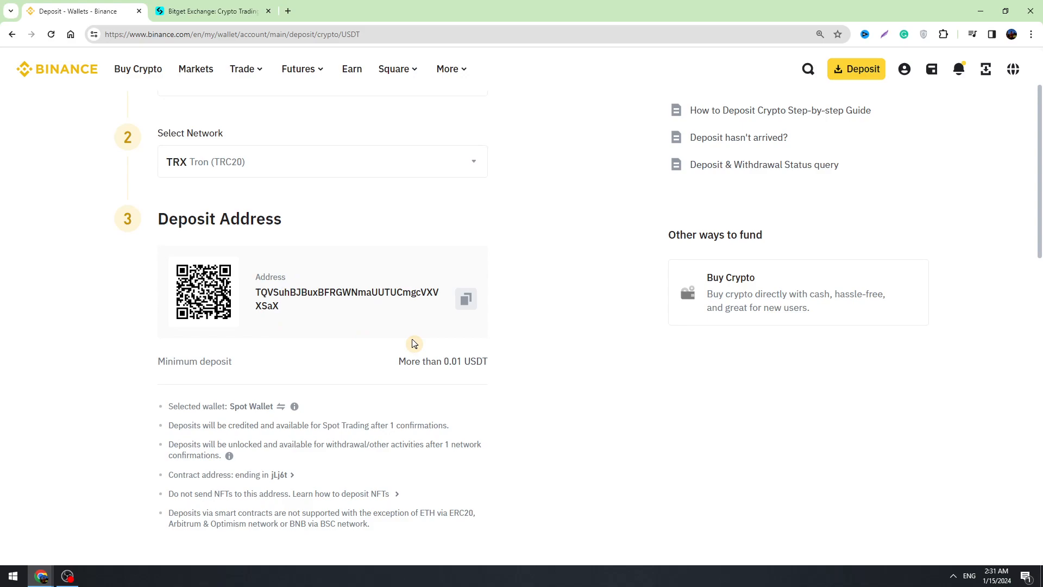
scroll(down, 3)
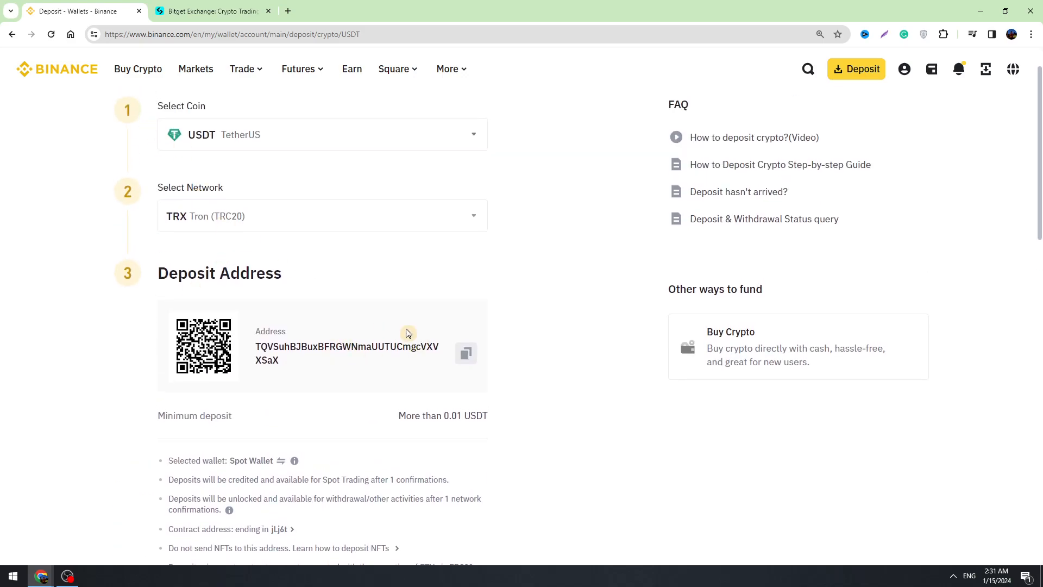
click(466, 353)
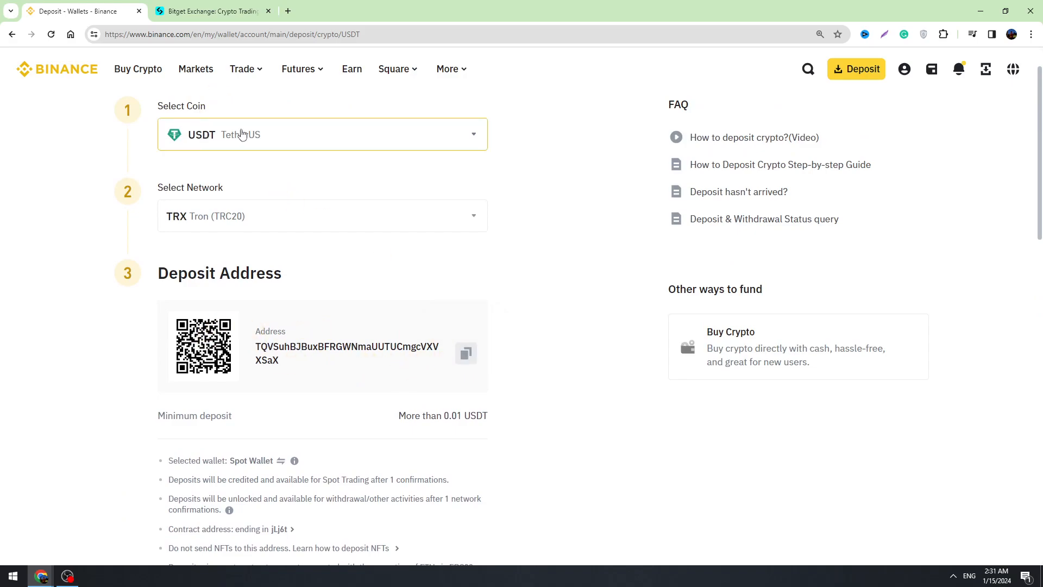
- Bring Bitget to the front and show the spot account holdings with USDT at 93.56367831
click(241, 69)
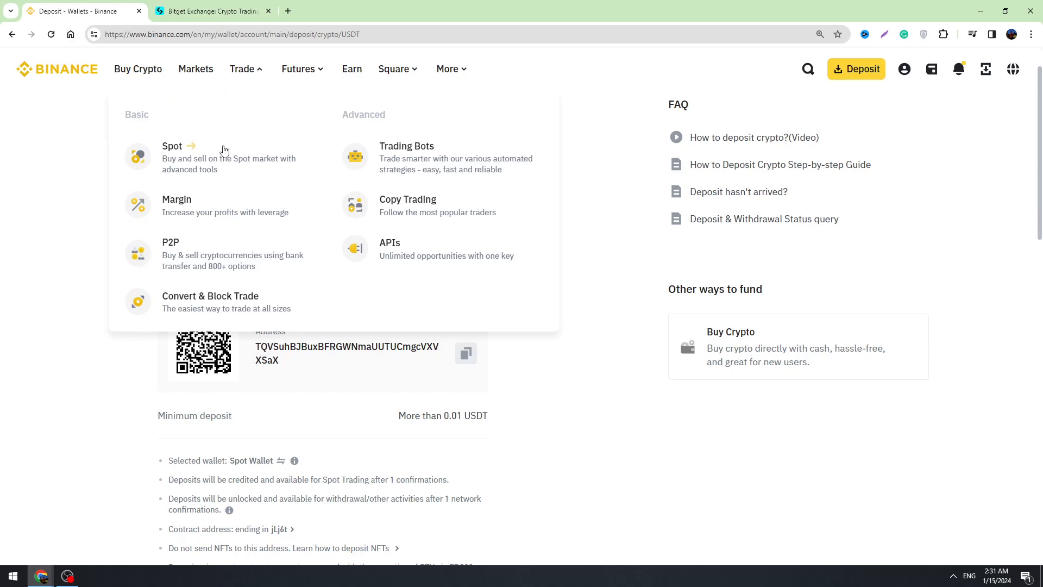
click(213, 11)
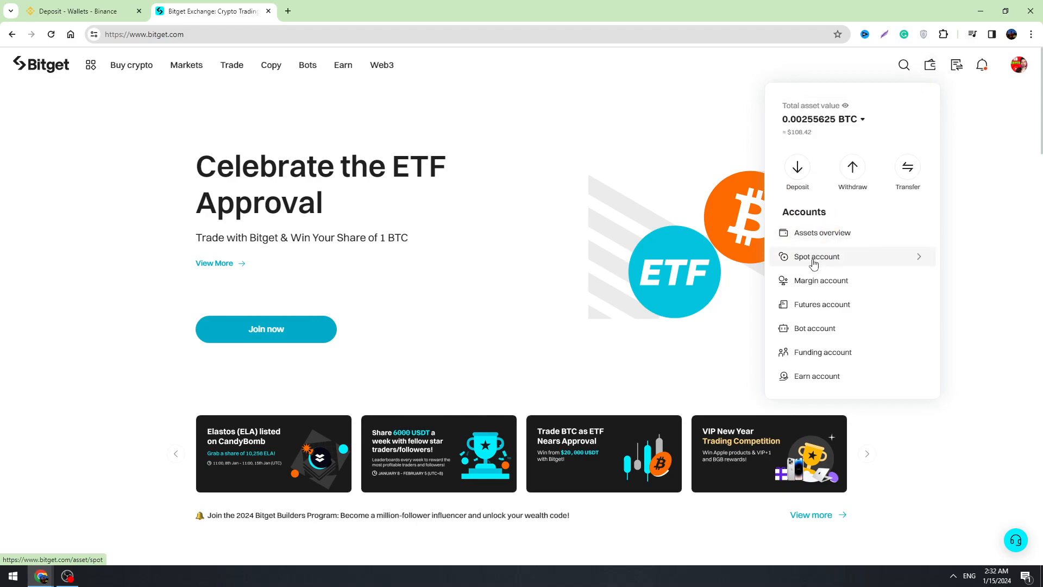
click(816, 256)
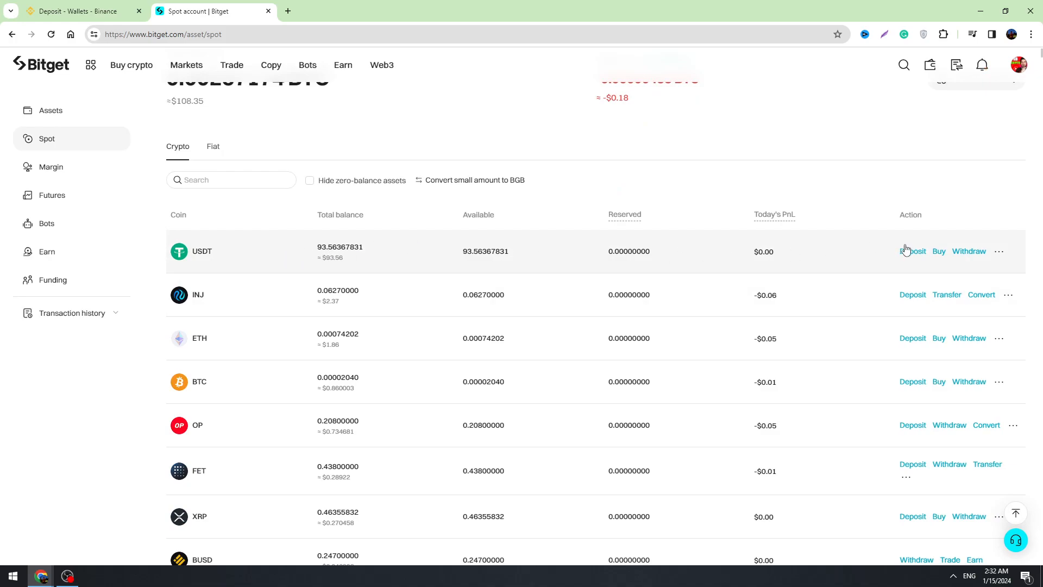
mouse_move(969, 251)
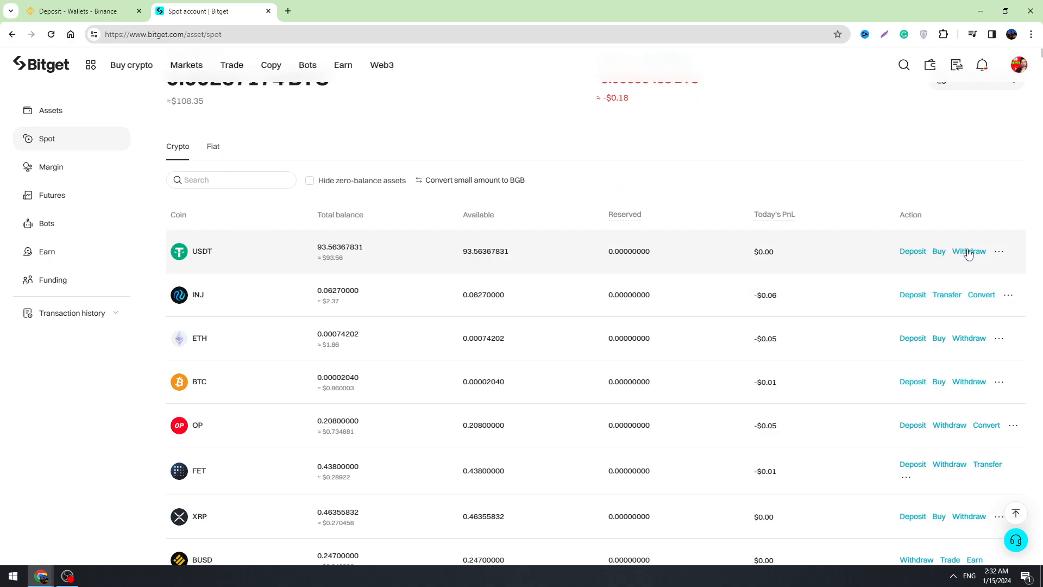
- Start a USDT withdrawal, paste the Binance TRC20 address as destination and continue to the amount
click(968, 251)
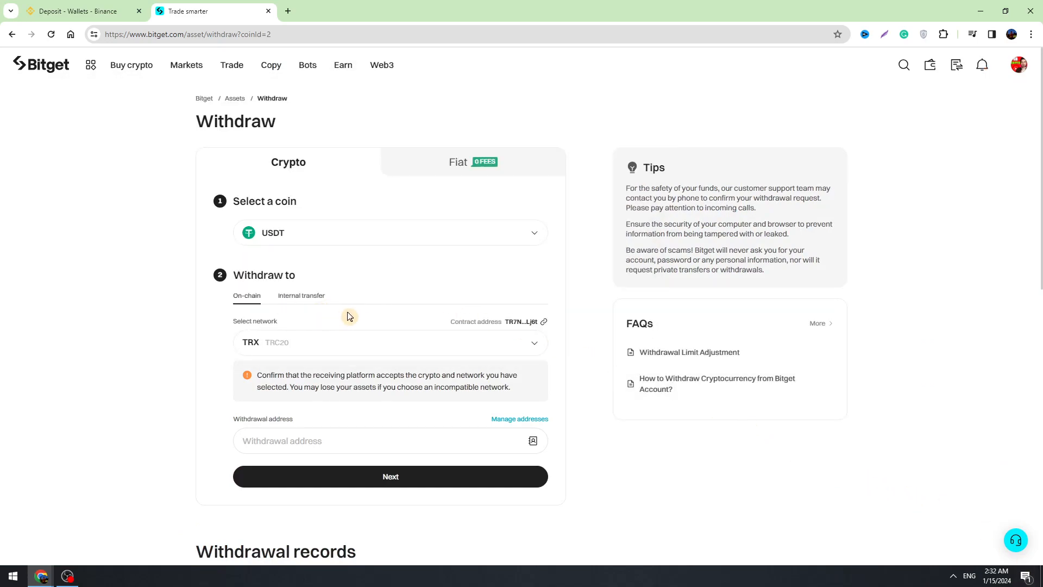
scroll(down, 3)
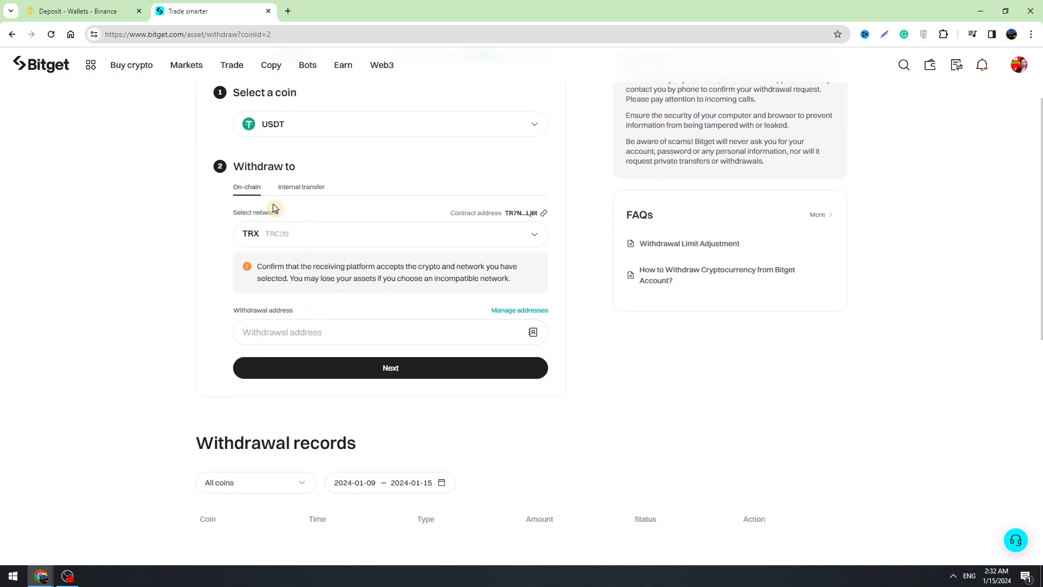
mouse_move(274, 241)
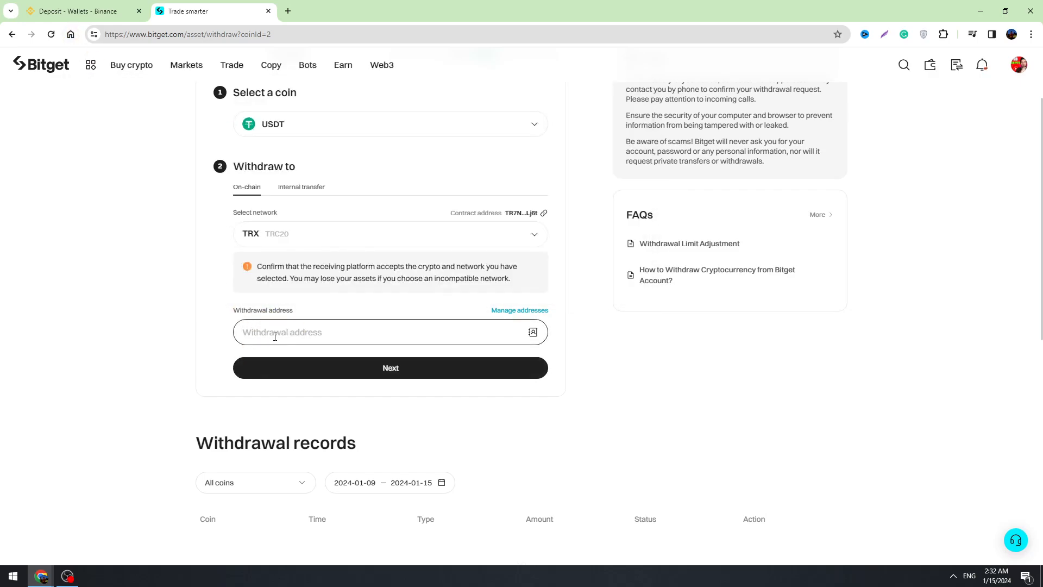
right_click(274, 332)
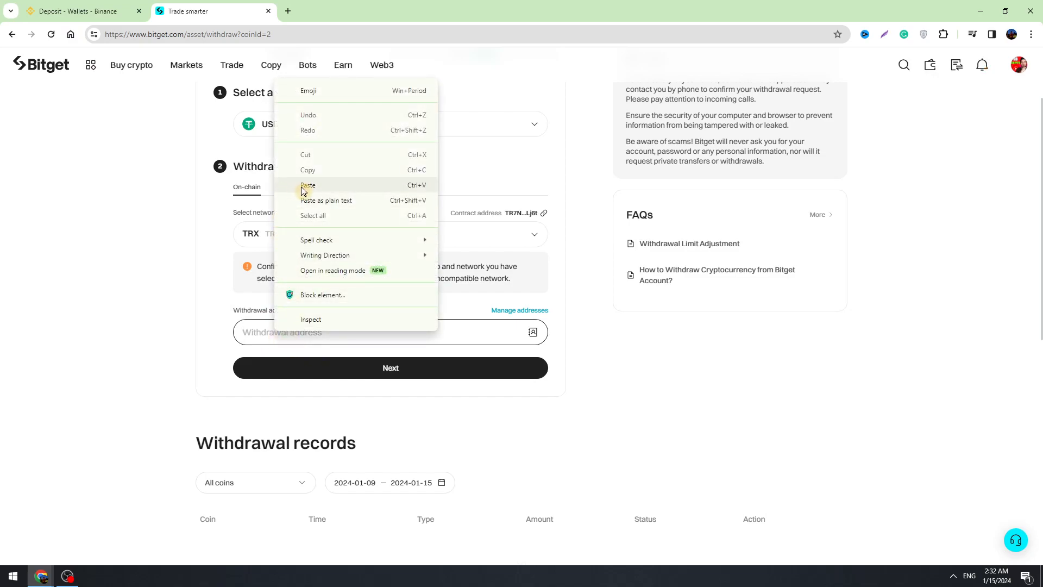
click(307, 184)
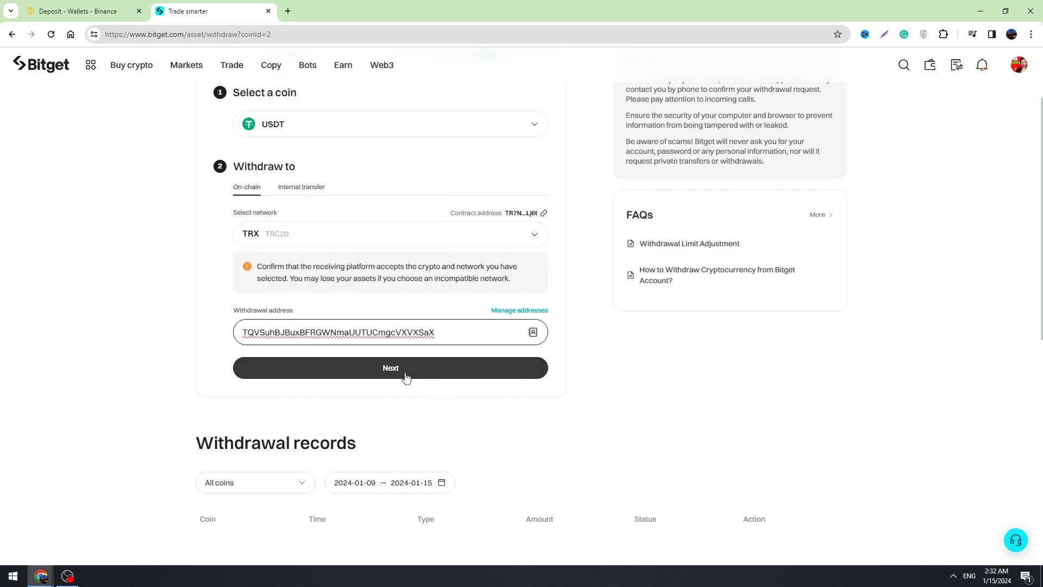
click(390, 368)
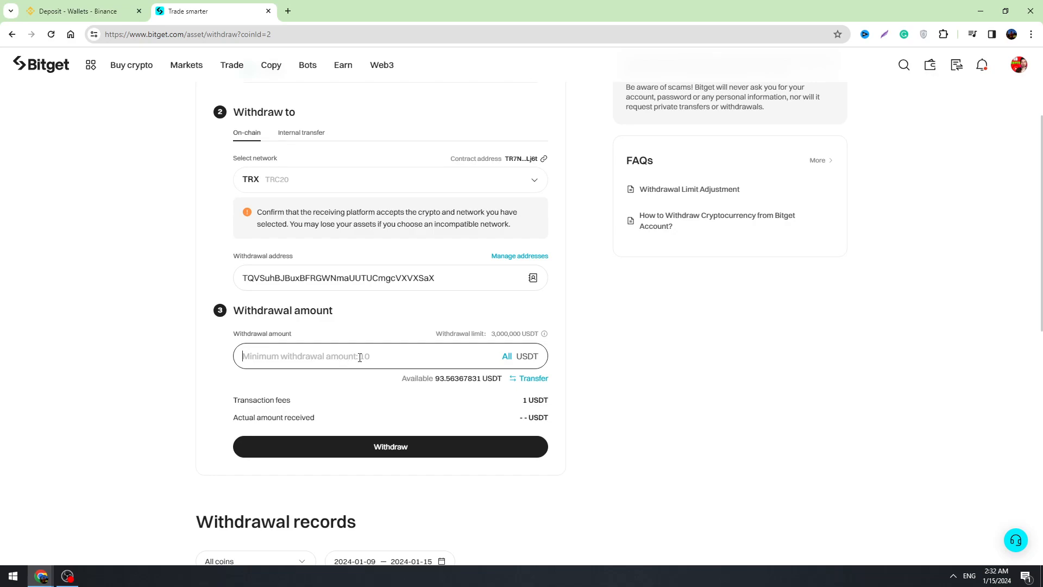
- Enter 15 USDT (14 received after fees), submit, and tick the confirmation agreement
text(1)
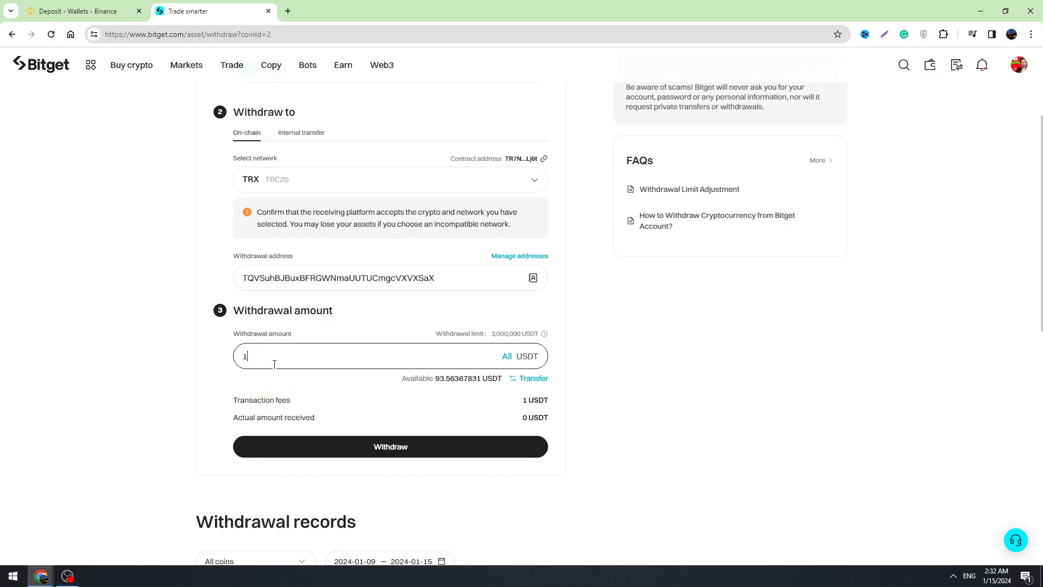
text(5)
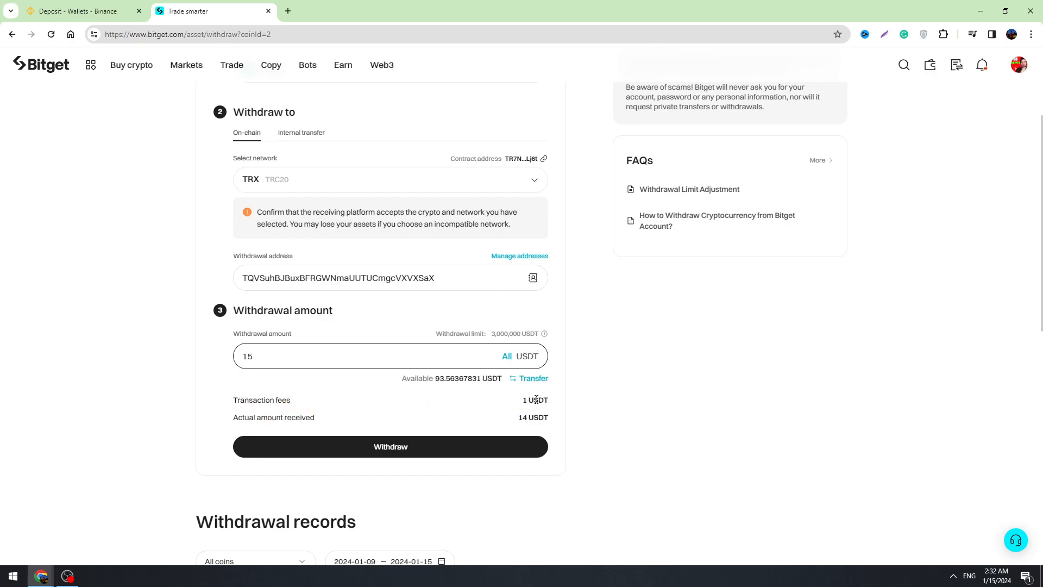
mouse_move(400, 312)
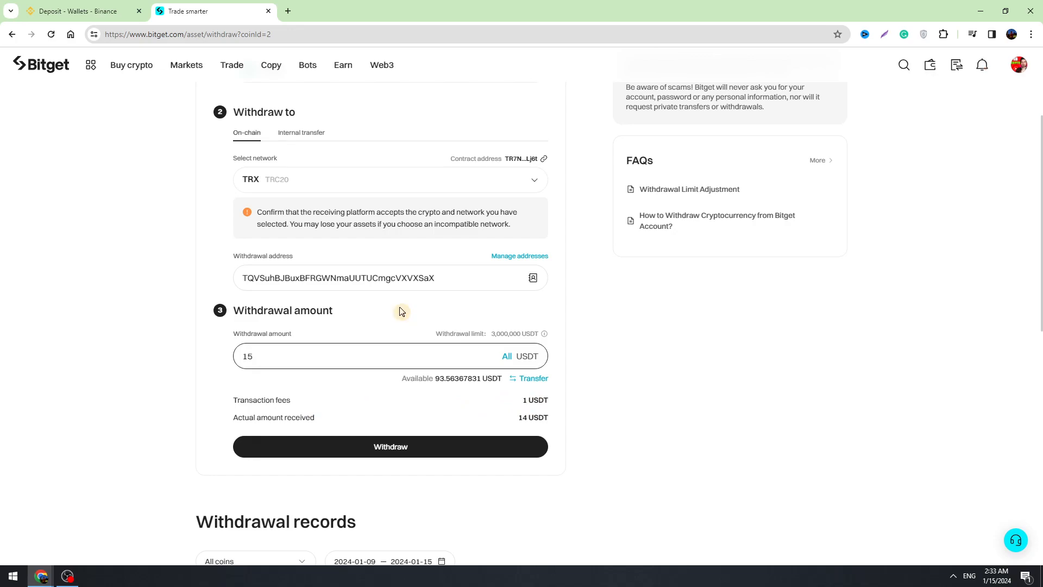
click(386, 356)
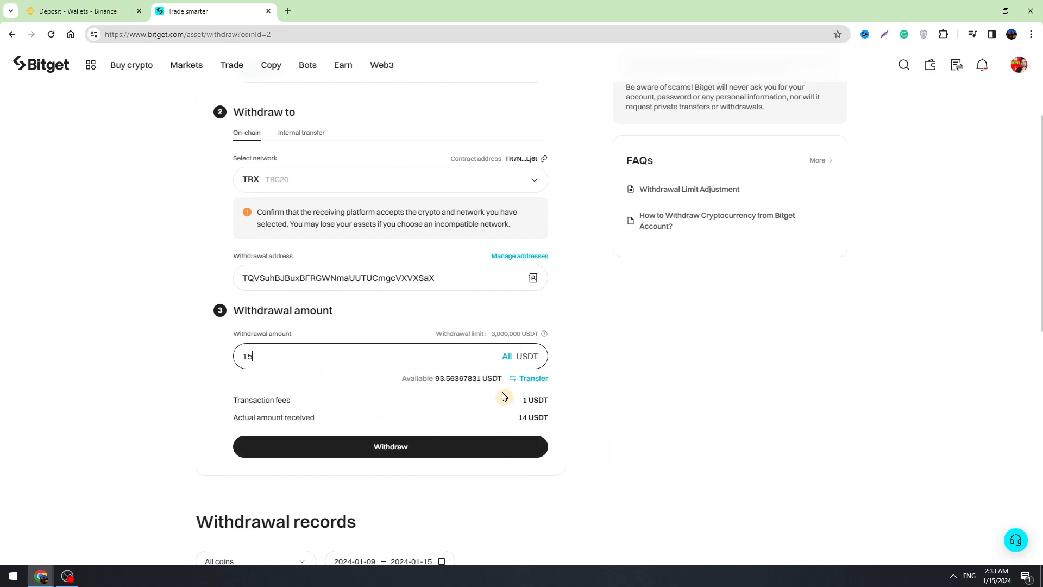
click(390, 446)
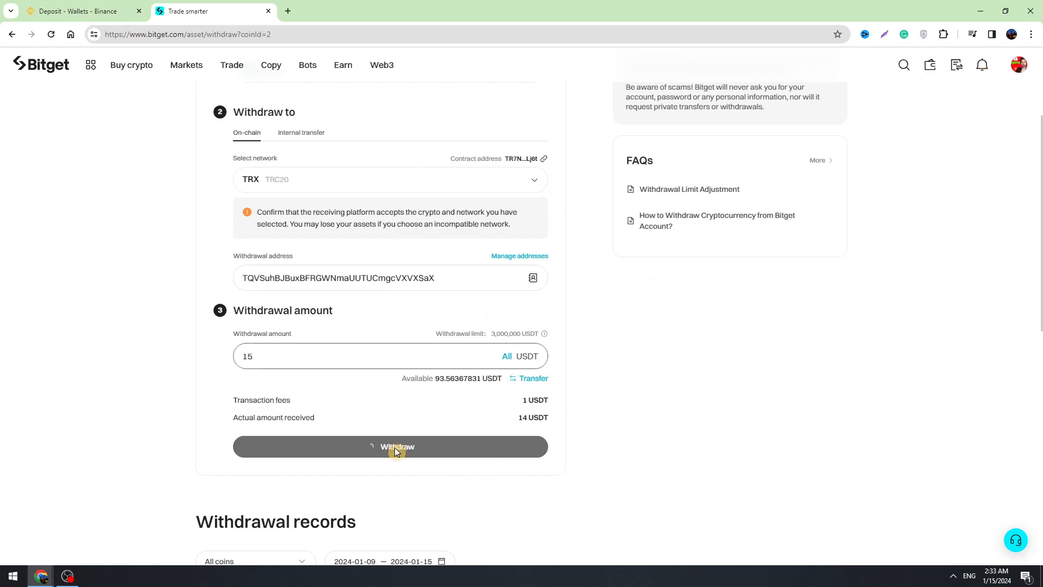
click(390, 447)
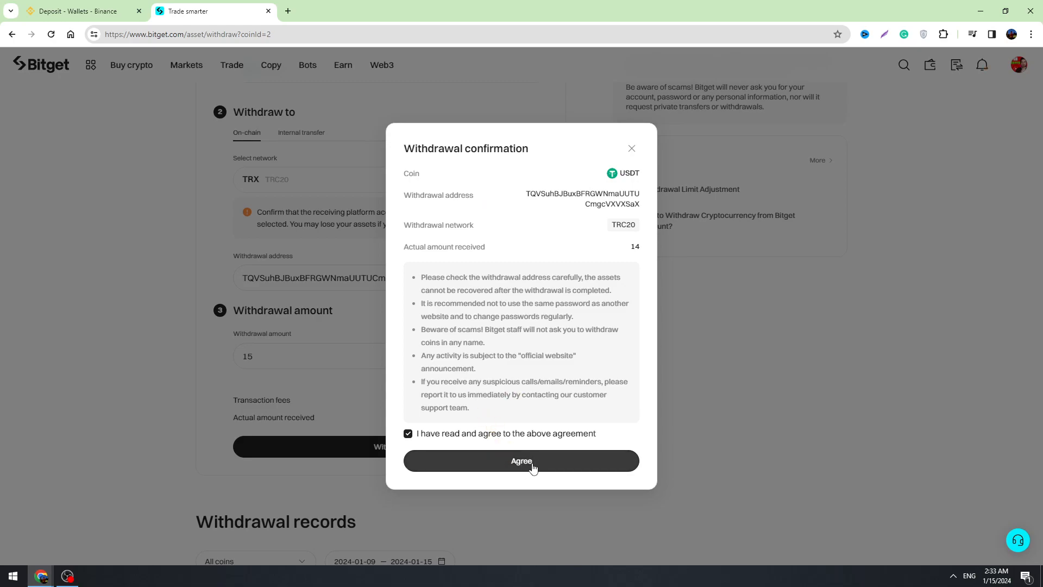
- Agree to the withdrawal to reach safety verification, then close it
click(520, 461)
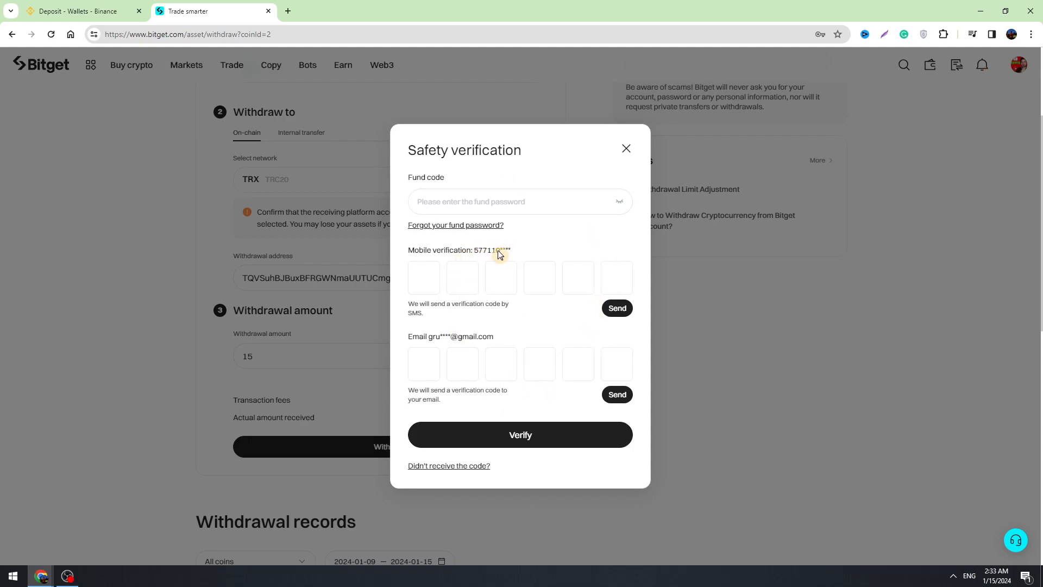
mouse_move(466, 343)
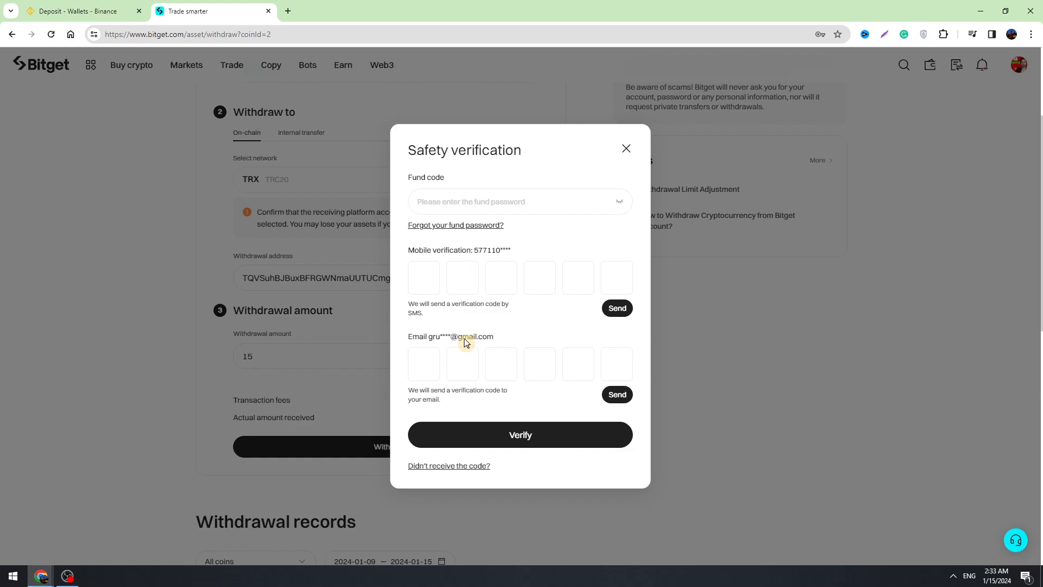
mouse_move(431, 260)
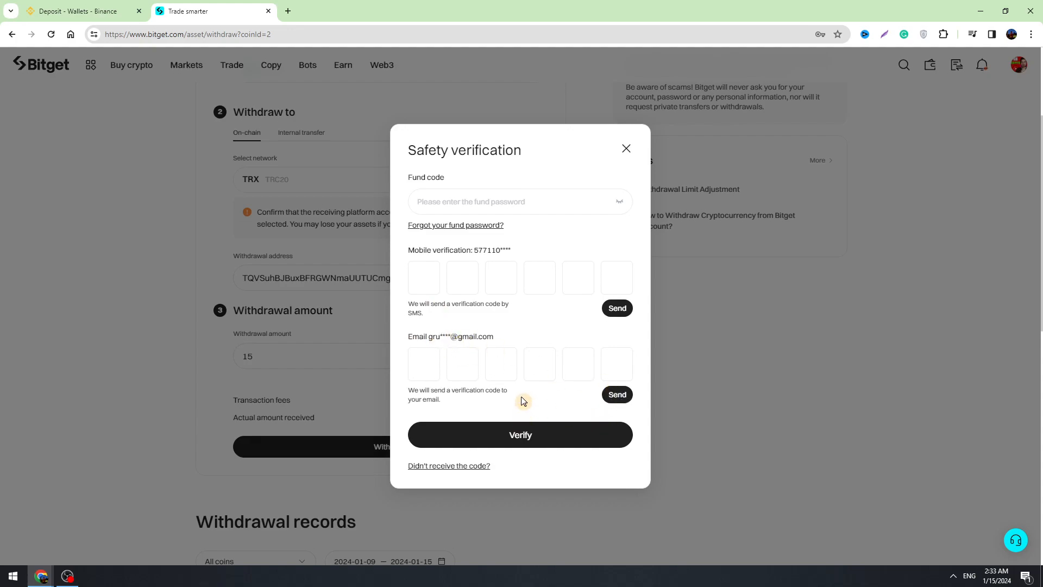
mouse_move(508, 390)
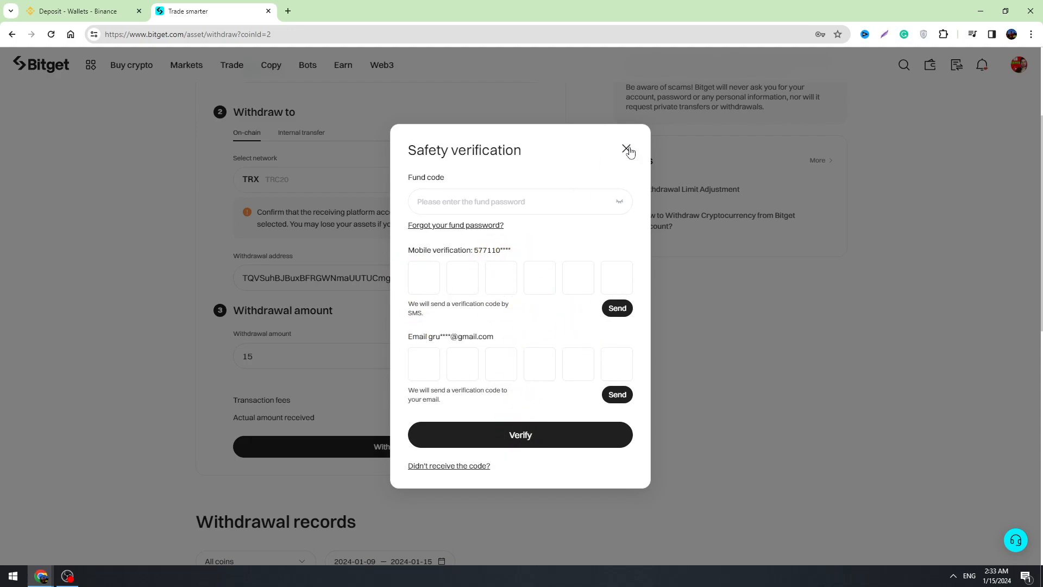
click(624, 149)
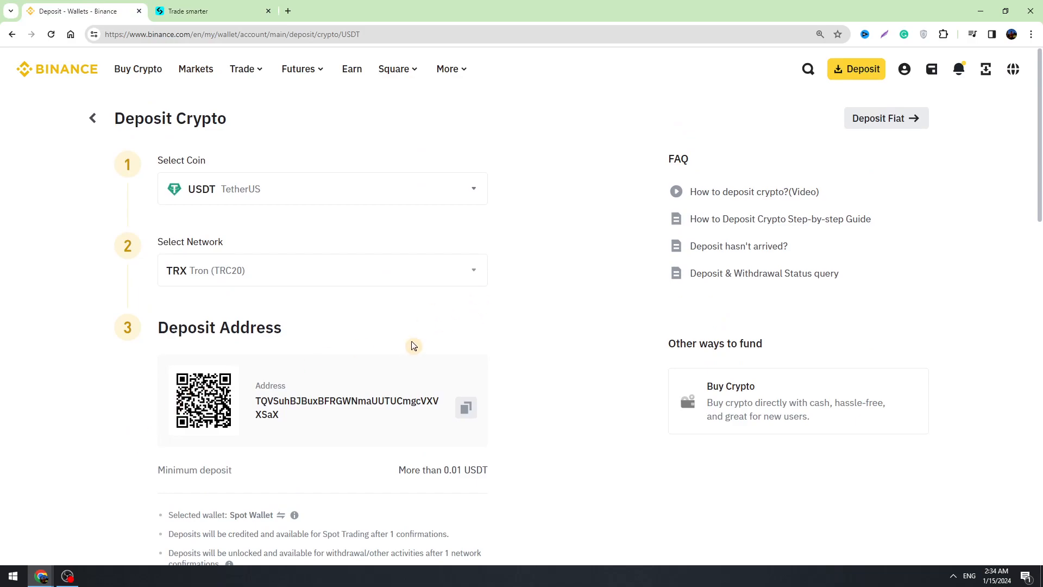
mouse_move(351, 68)
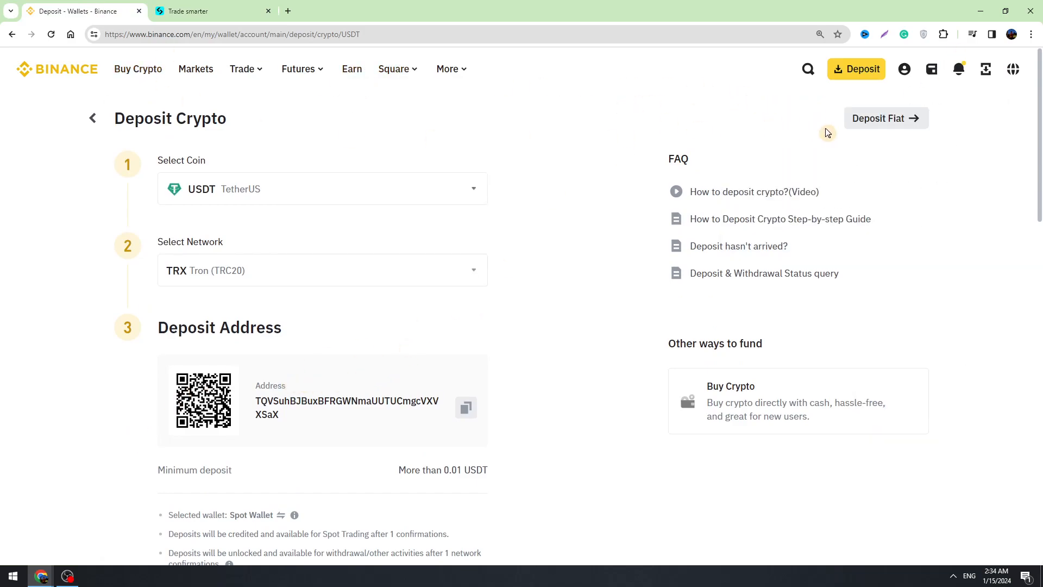
- Show Binance's Spot wallet balances, with USDT at about 0.0024
click(931, 70)
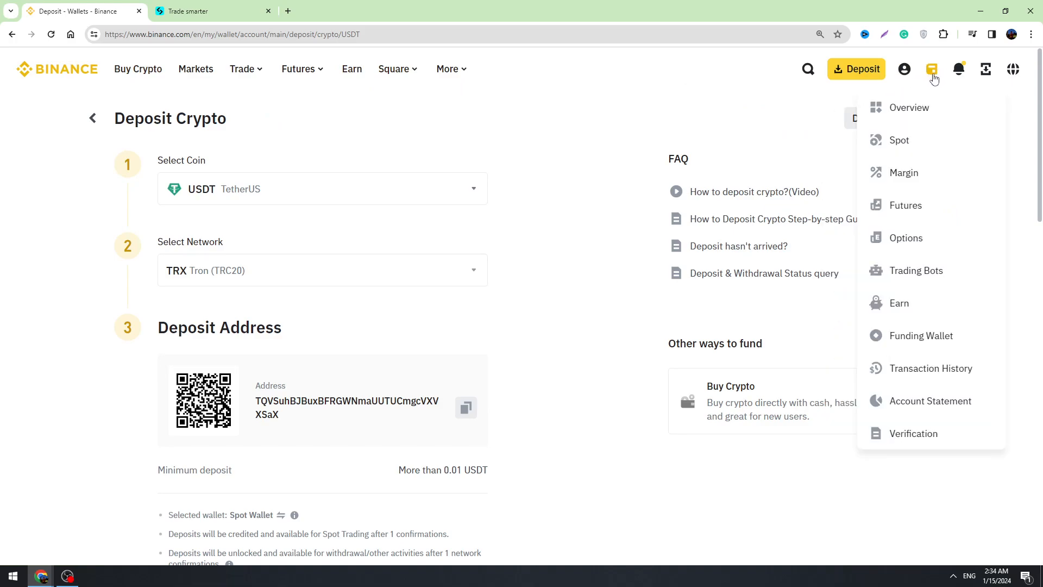
mouse_move(935, 83)
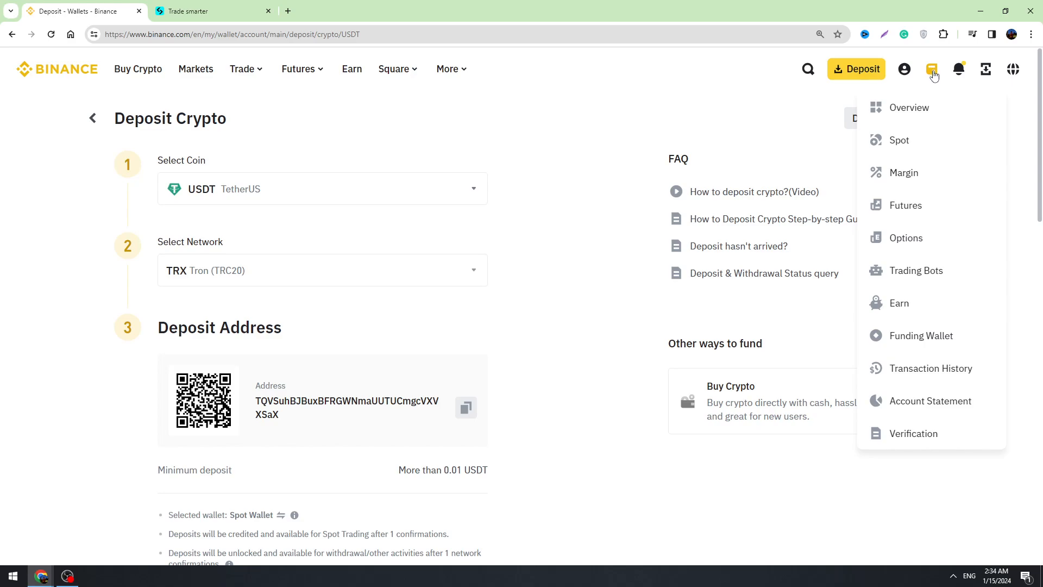
click(900, 140)
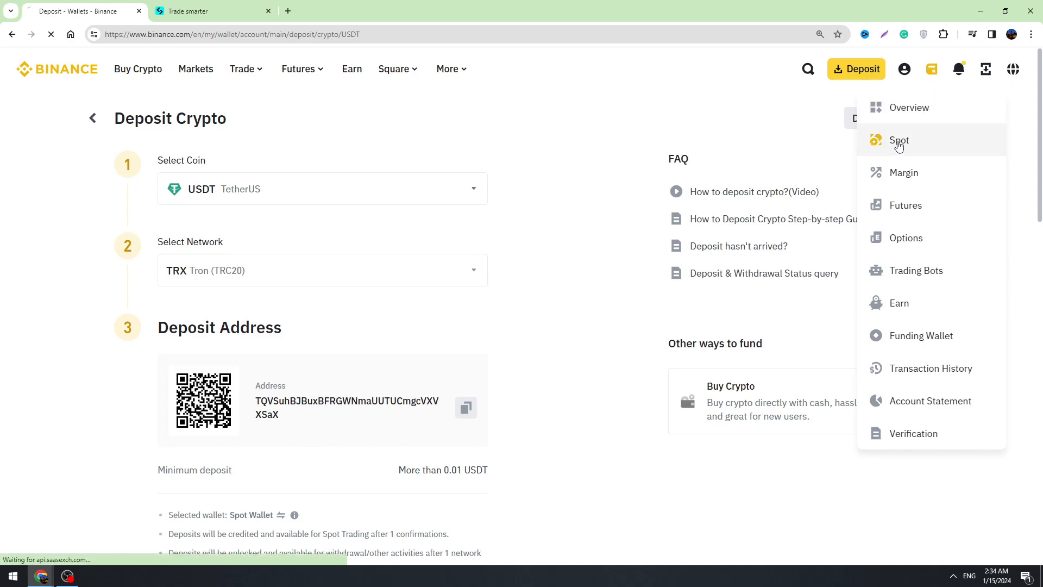
click(899, 140)
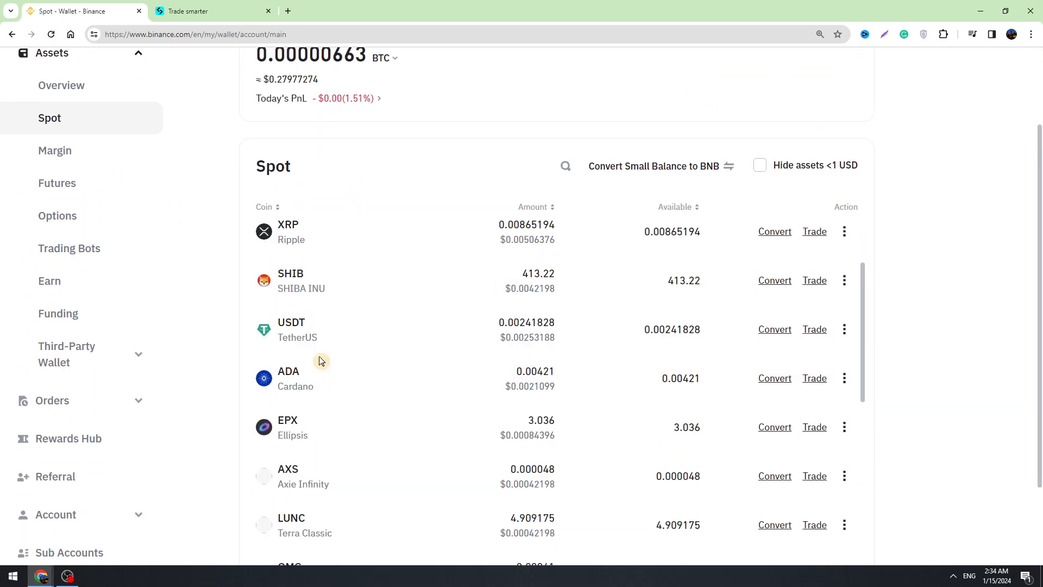
mouse_move(501, 345)
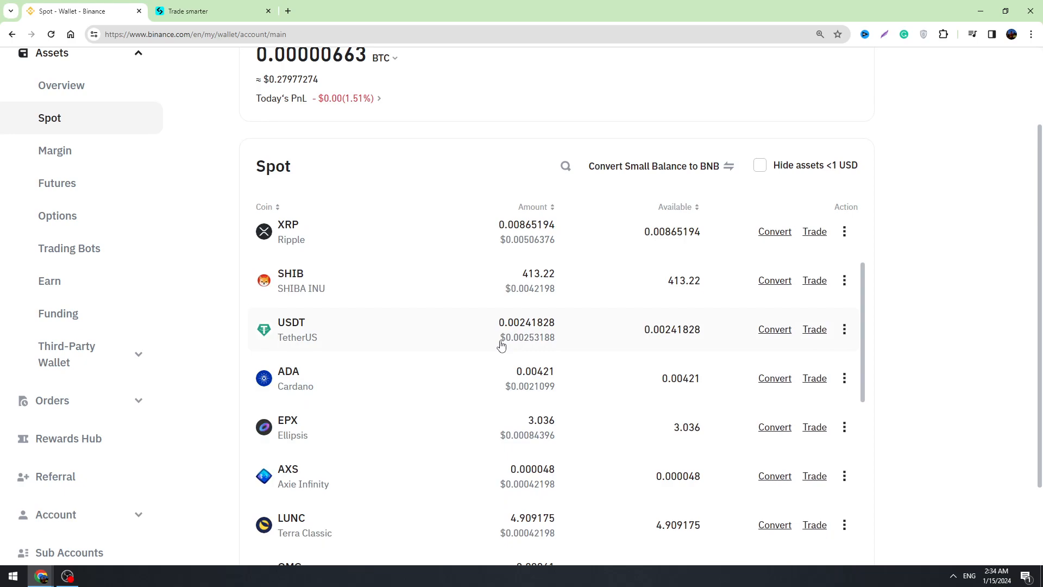
mouse_move(280, 428)
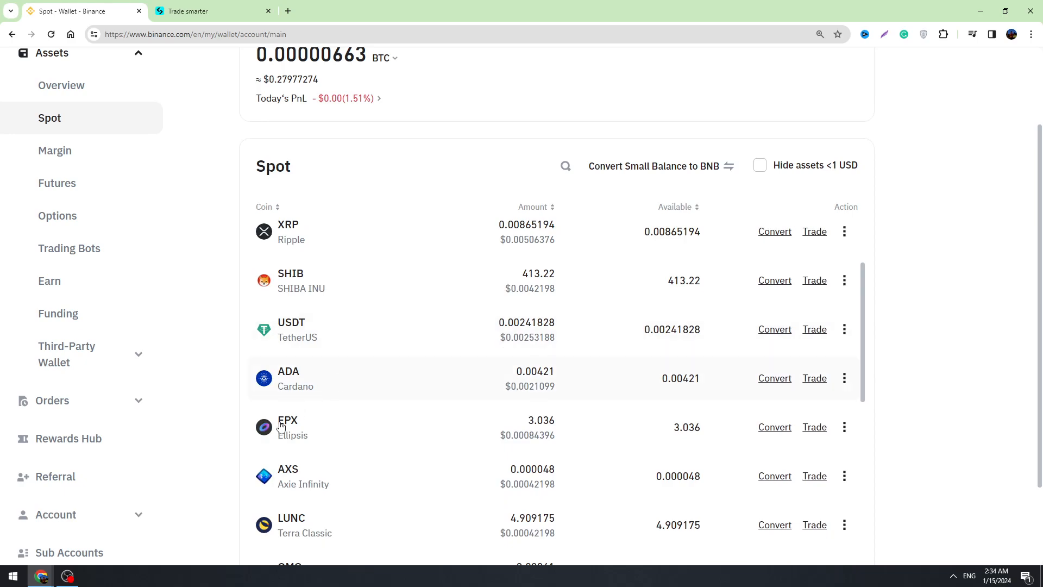